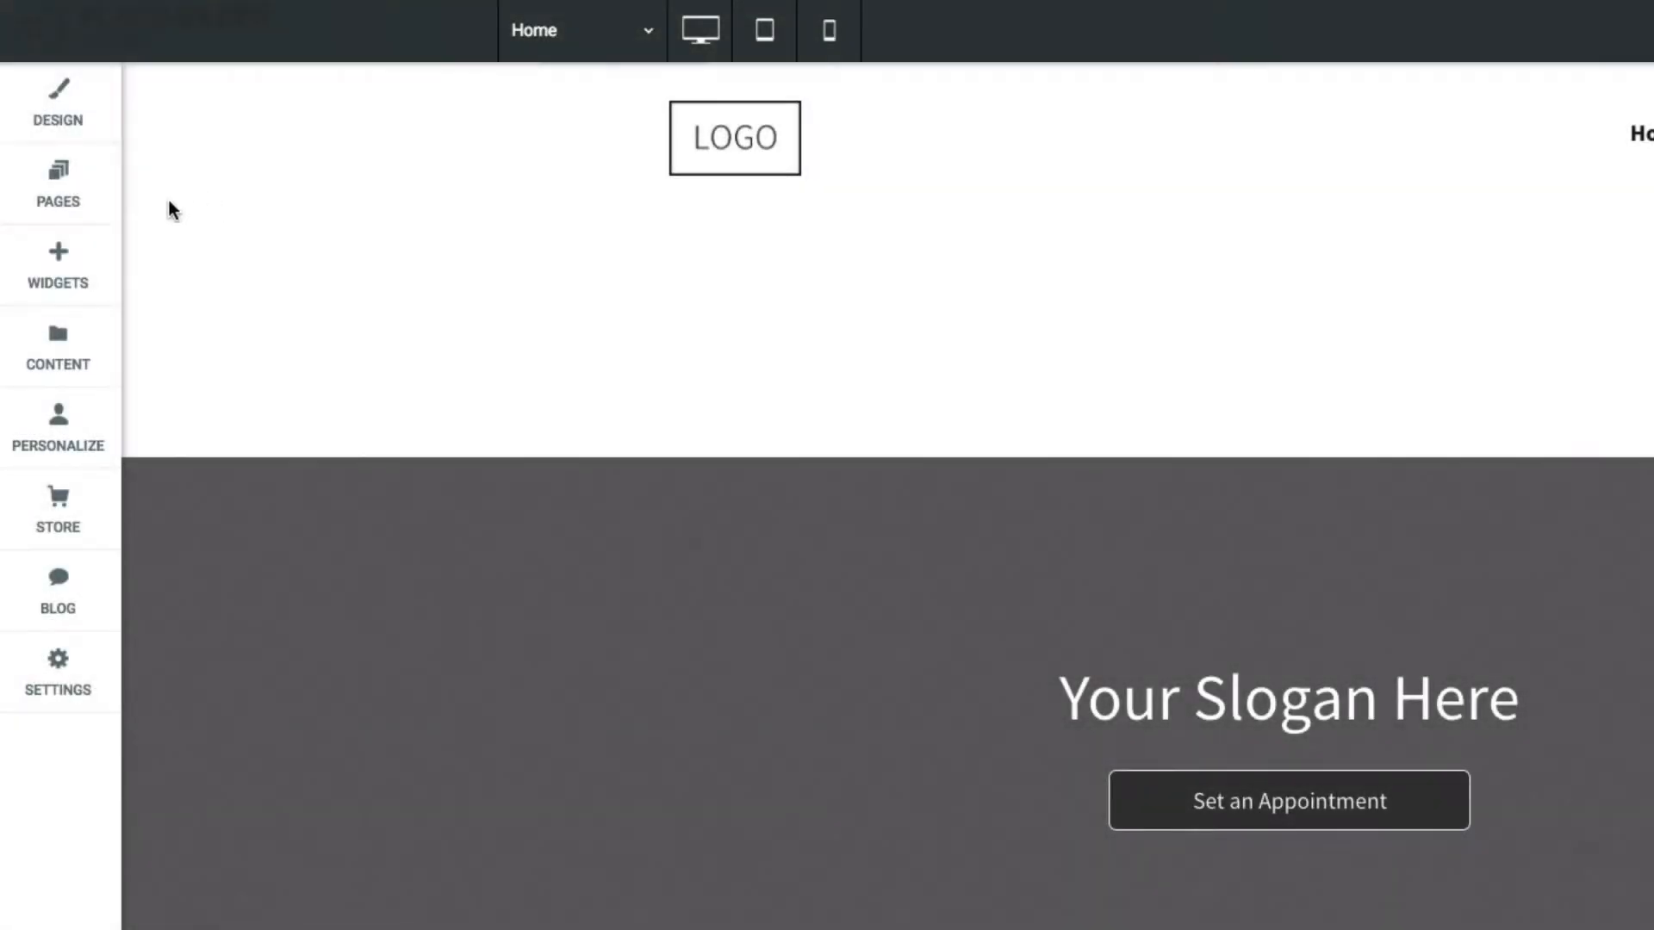
- Reorder the Pages list so About sits directly below Services as a top-level page
click(57, 181)
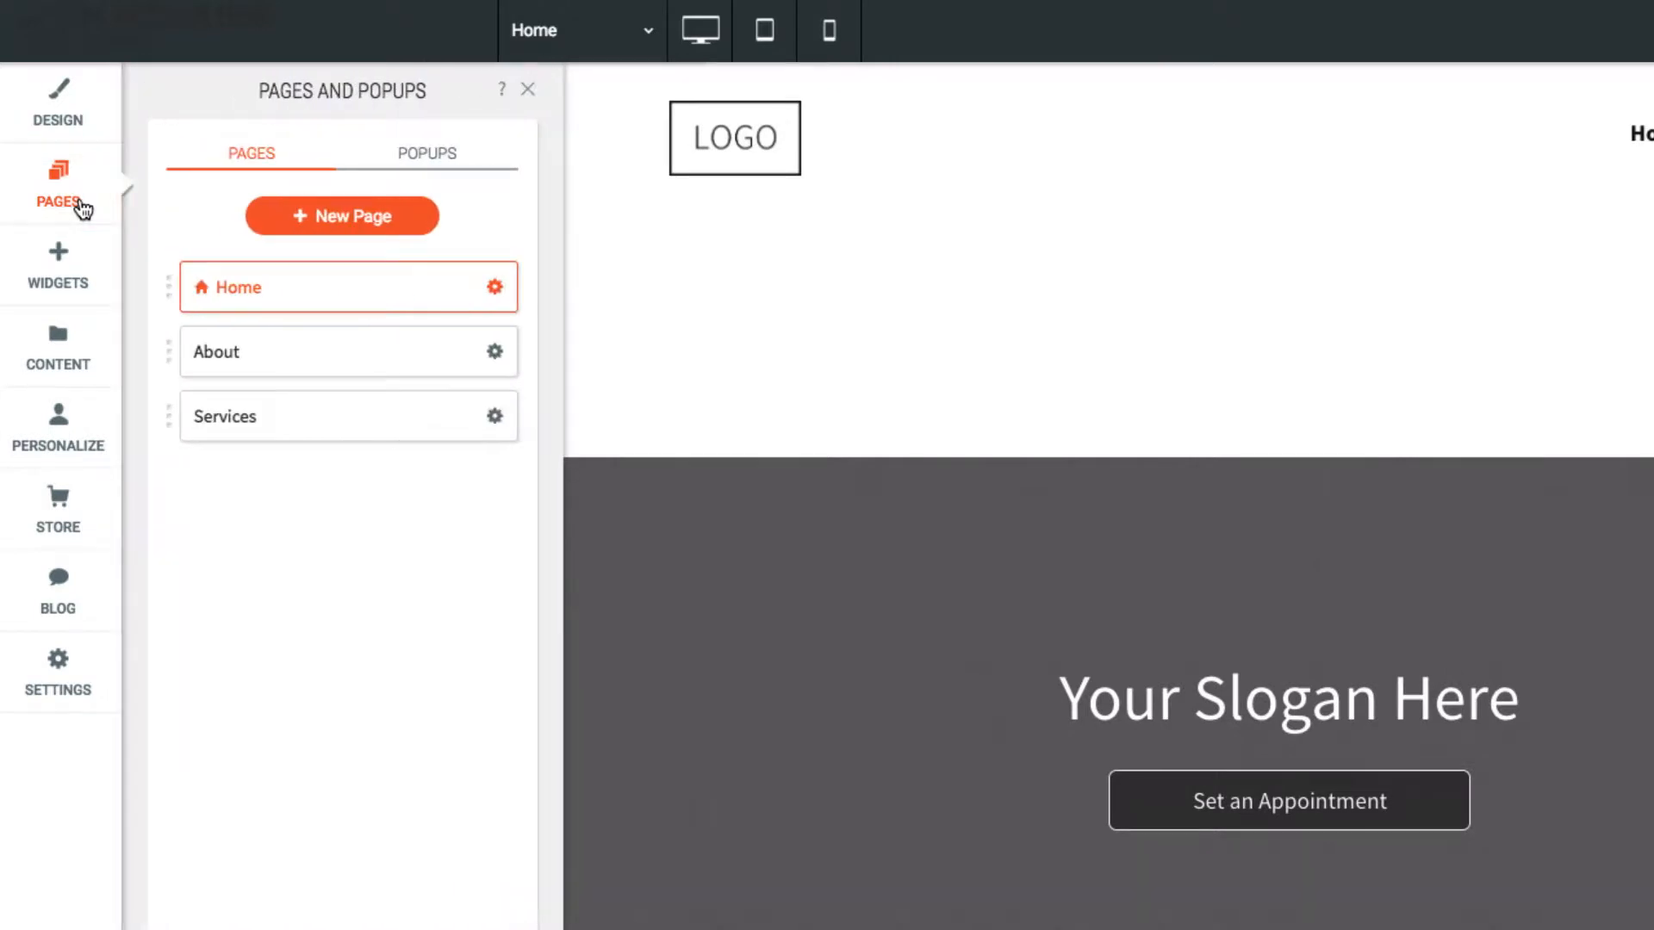
mouse_move(110, 228)
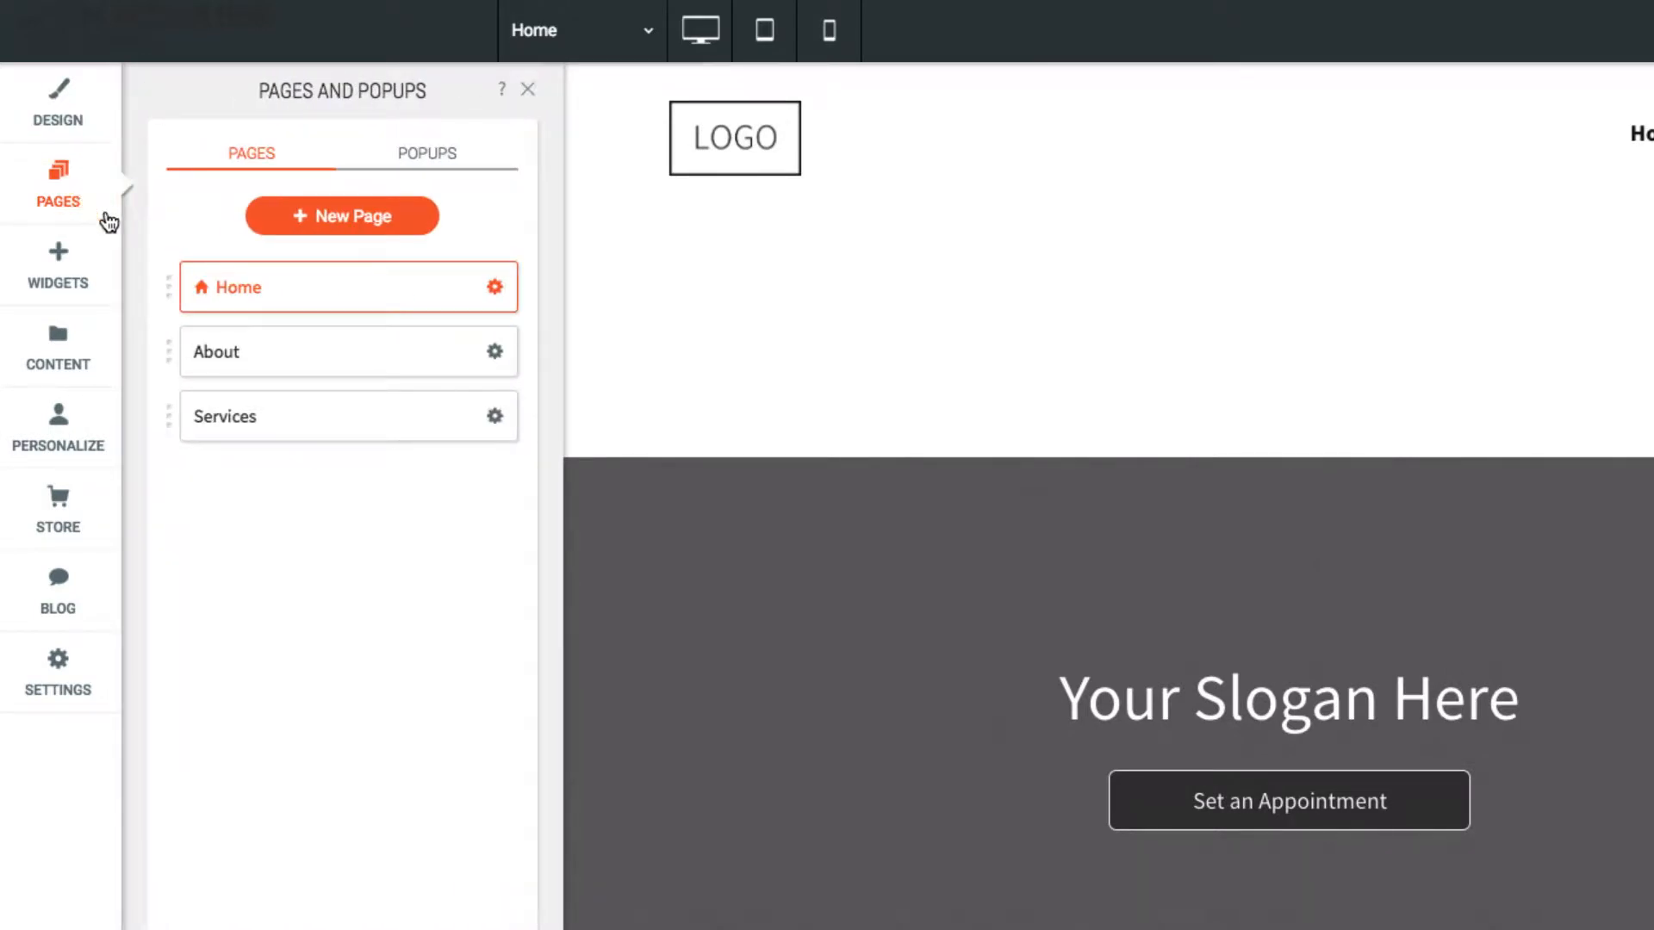
mouse_move(170, 354)
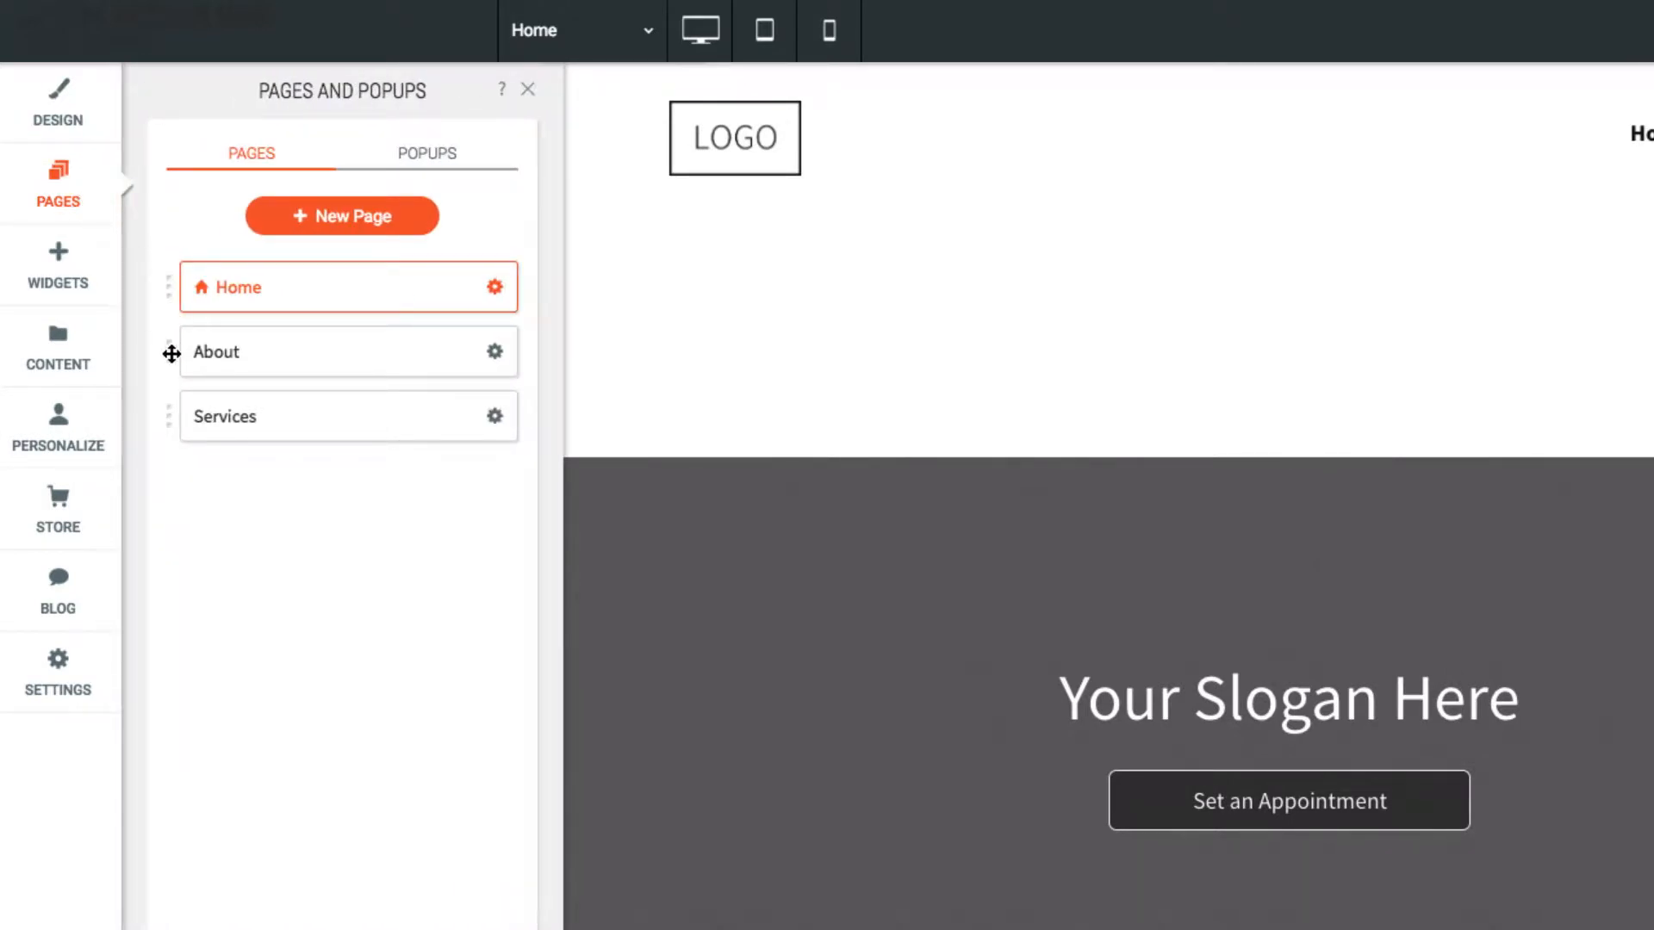
drag(172, 351, 172, 432)
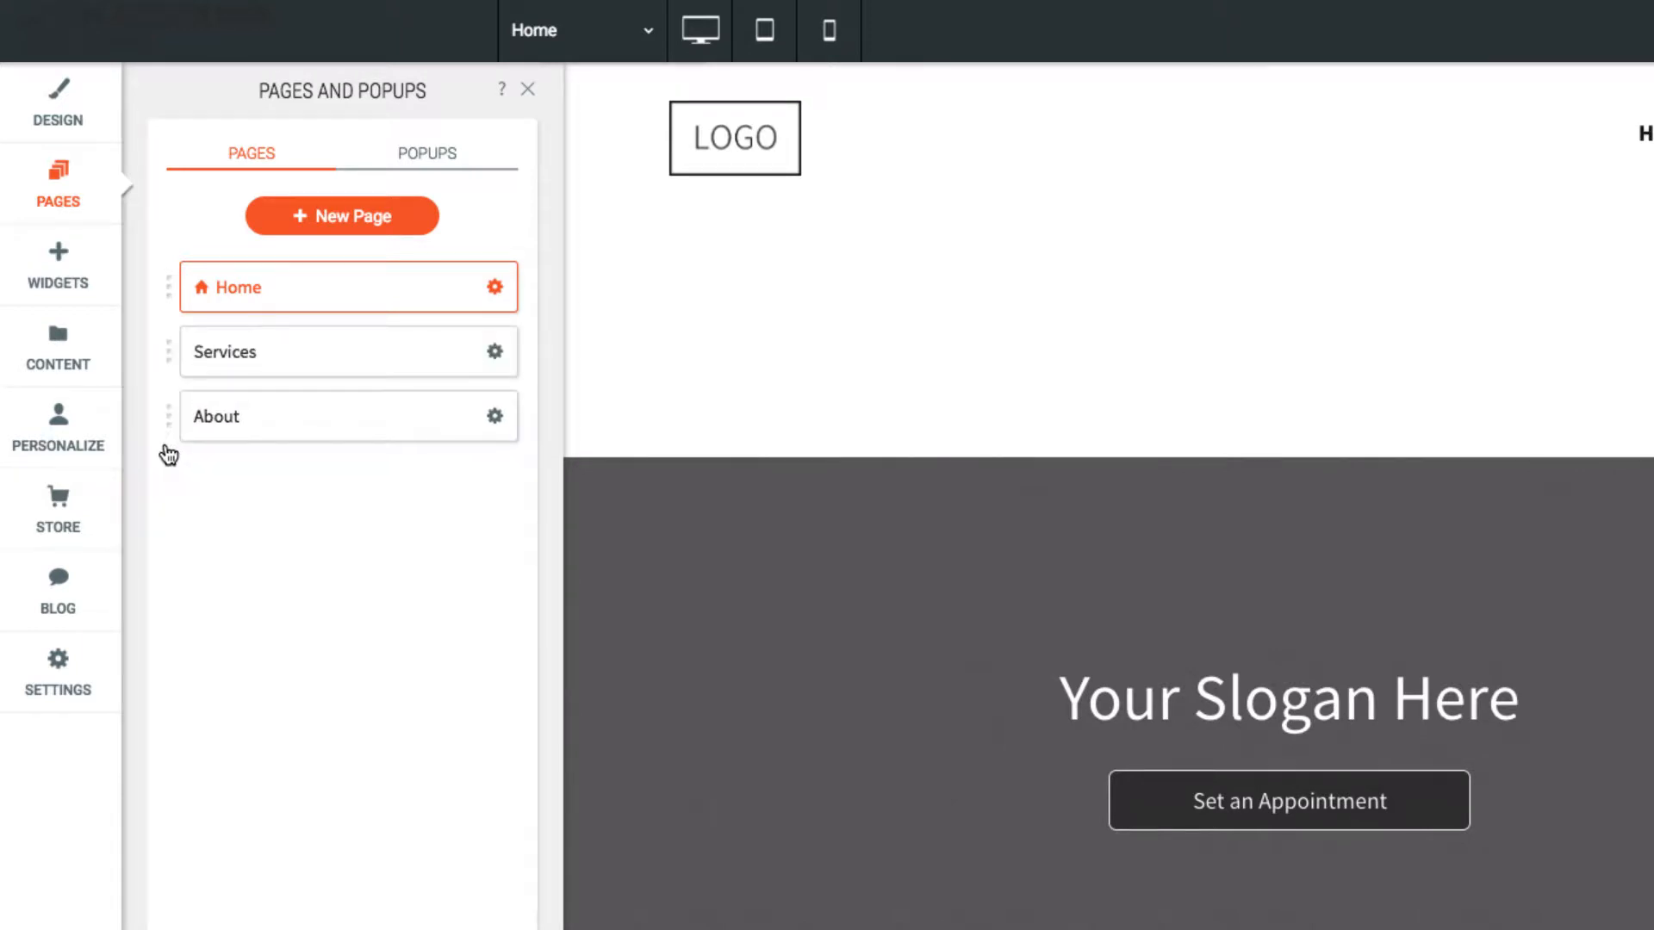
mouse_move(176, 427)
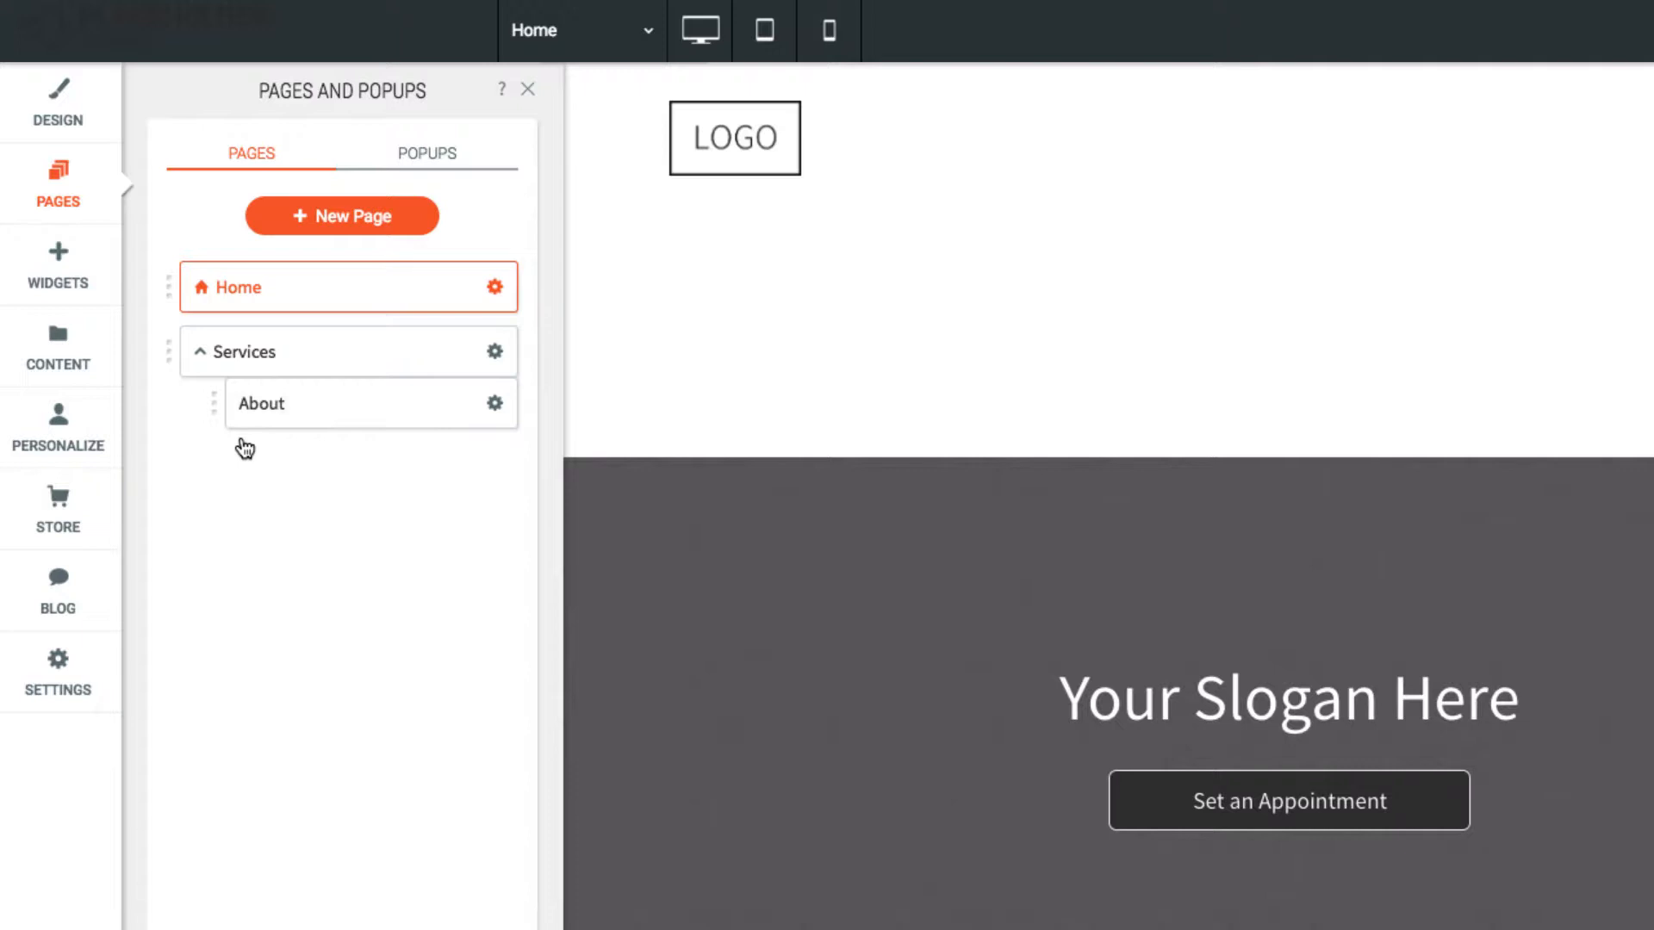
mouse_move(220, 410)
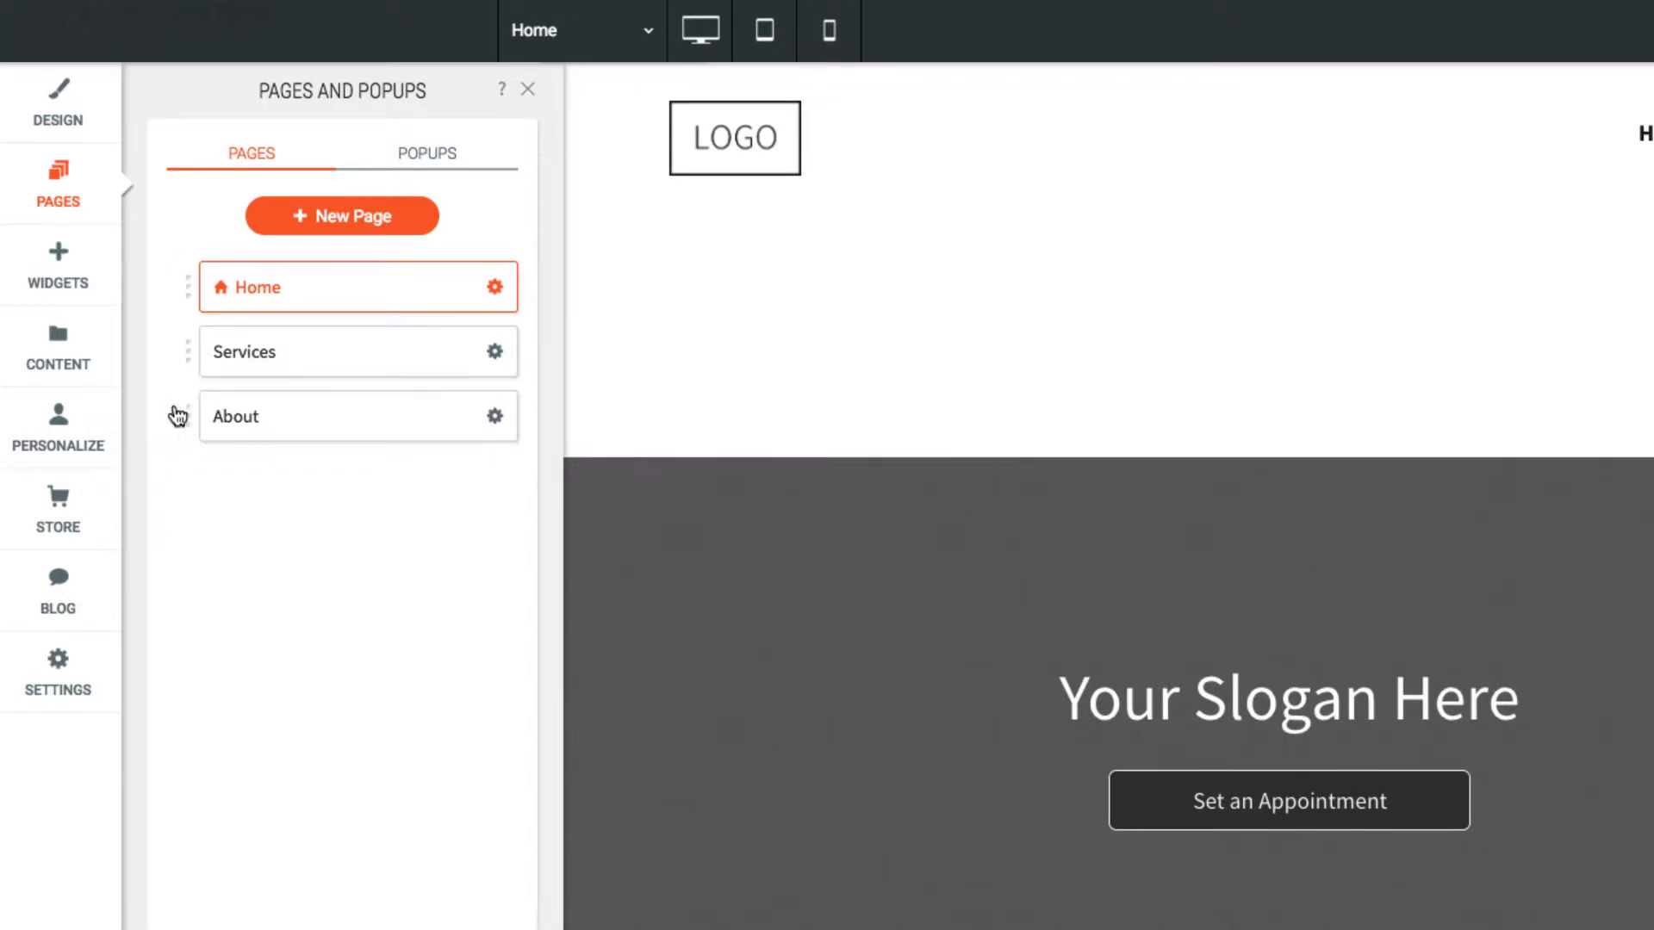
mouse_move(403, 427)
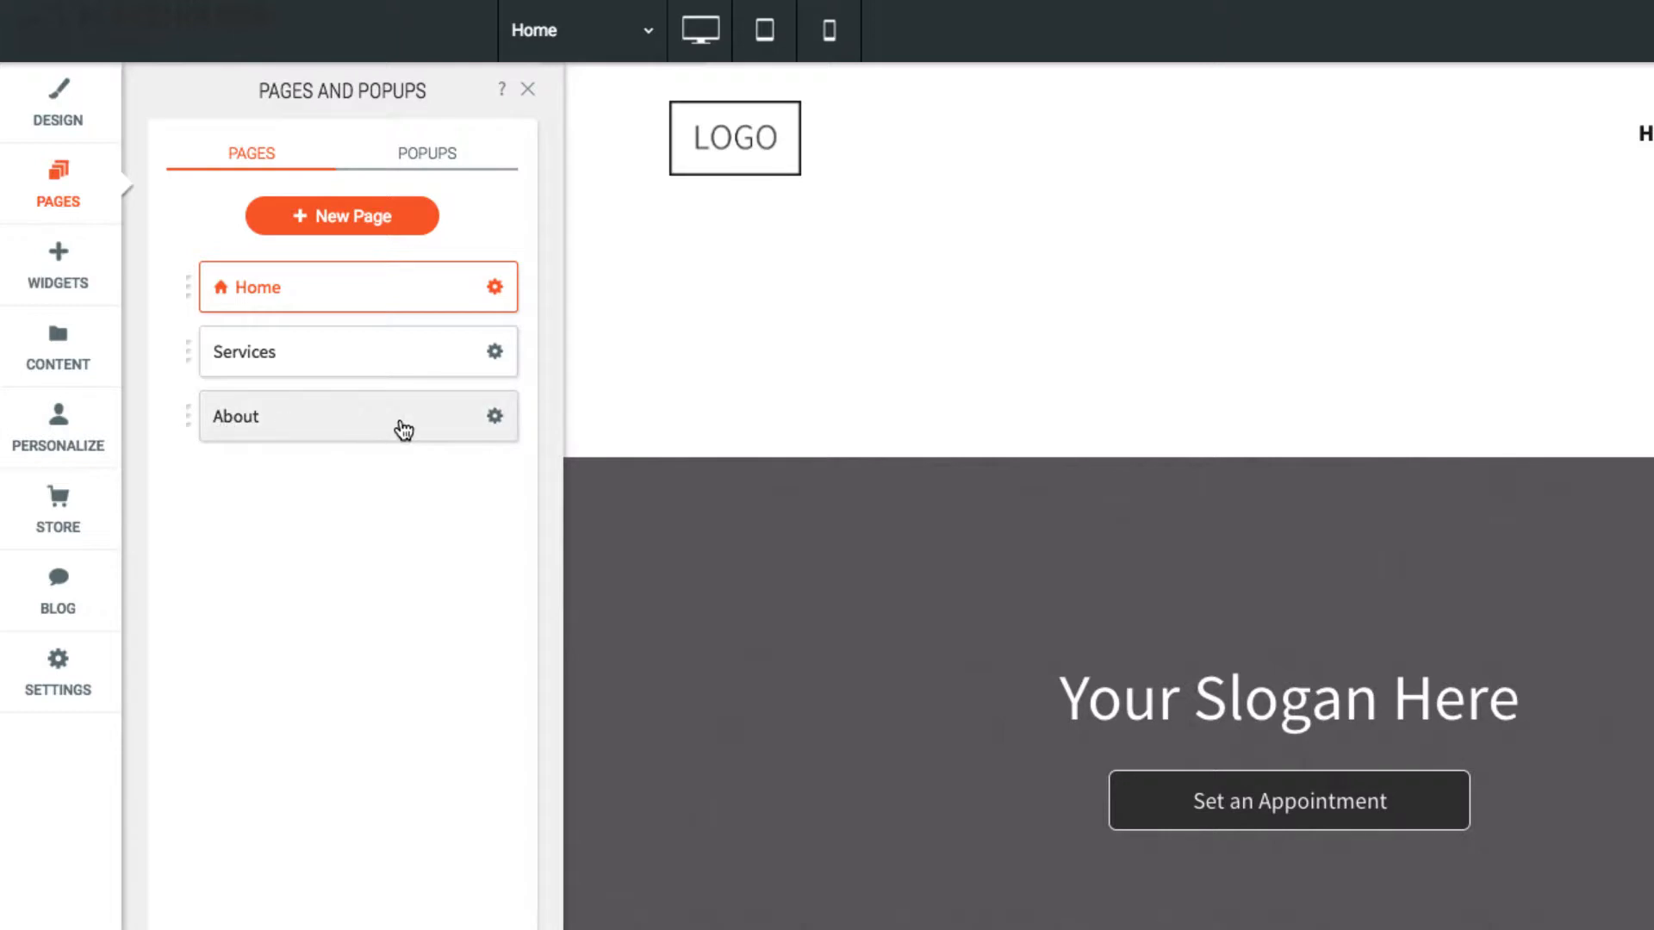
- Hide About from navigation on all devices, then cancel the Delete confirmation to keep the page
click(494, 415)
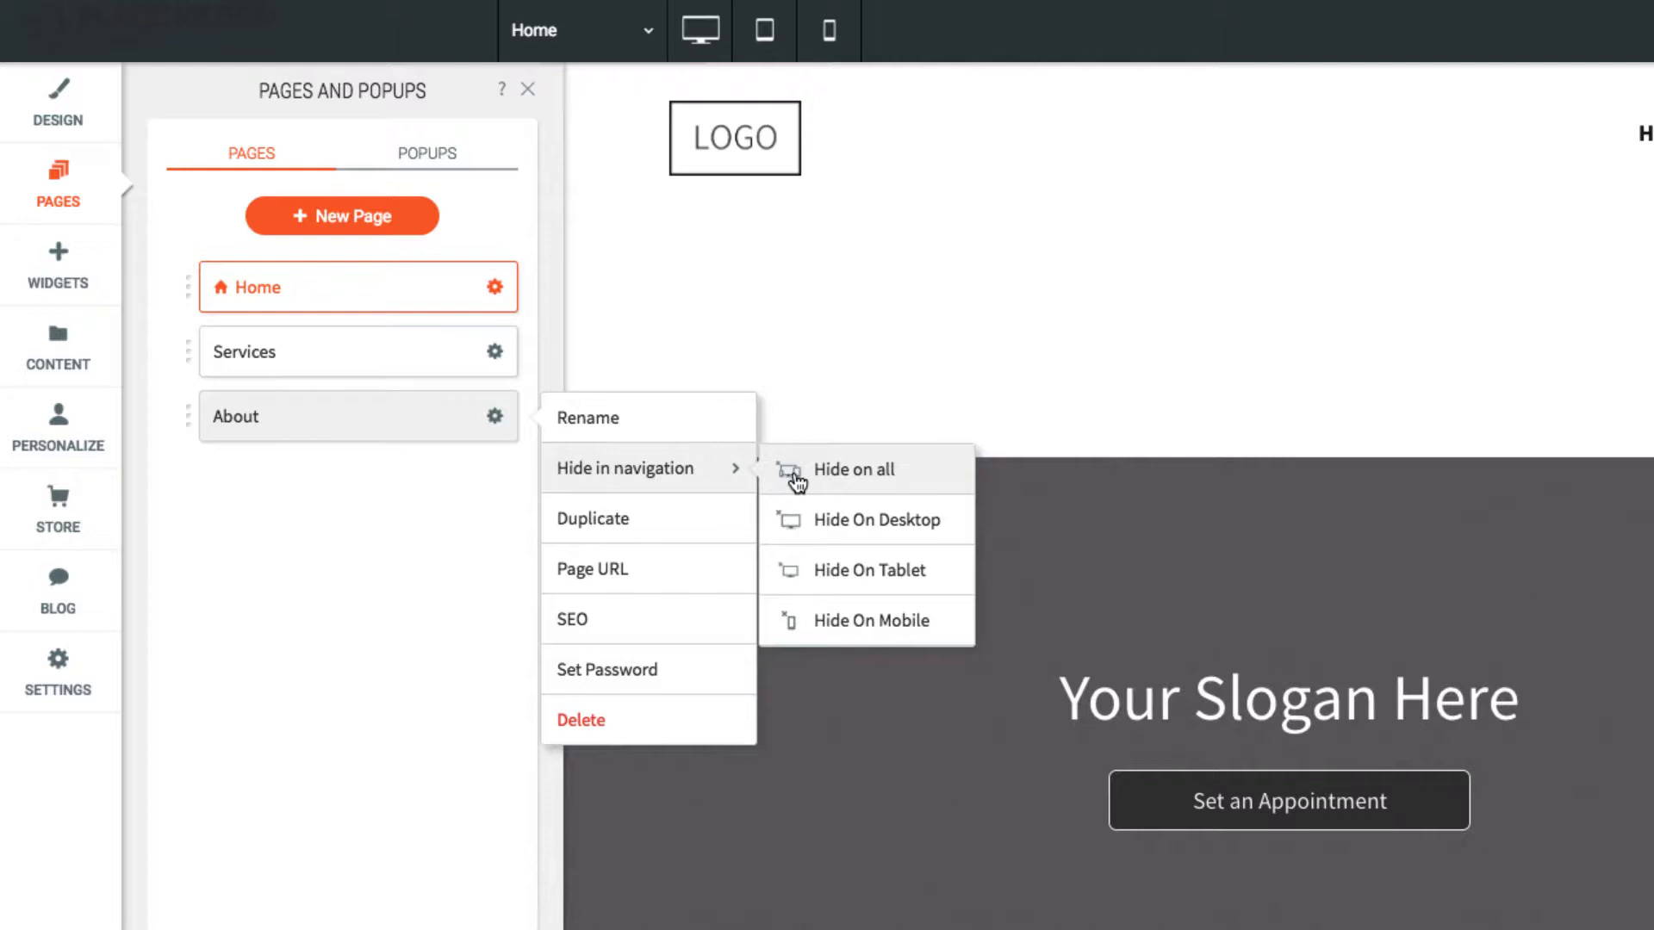
click(853, 468)
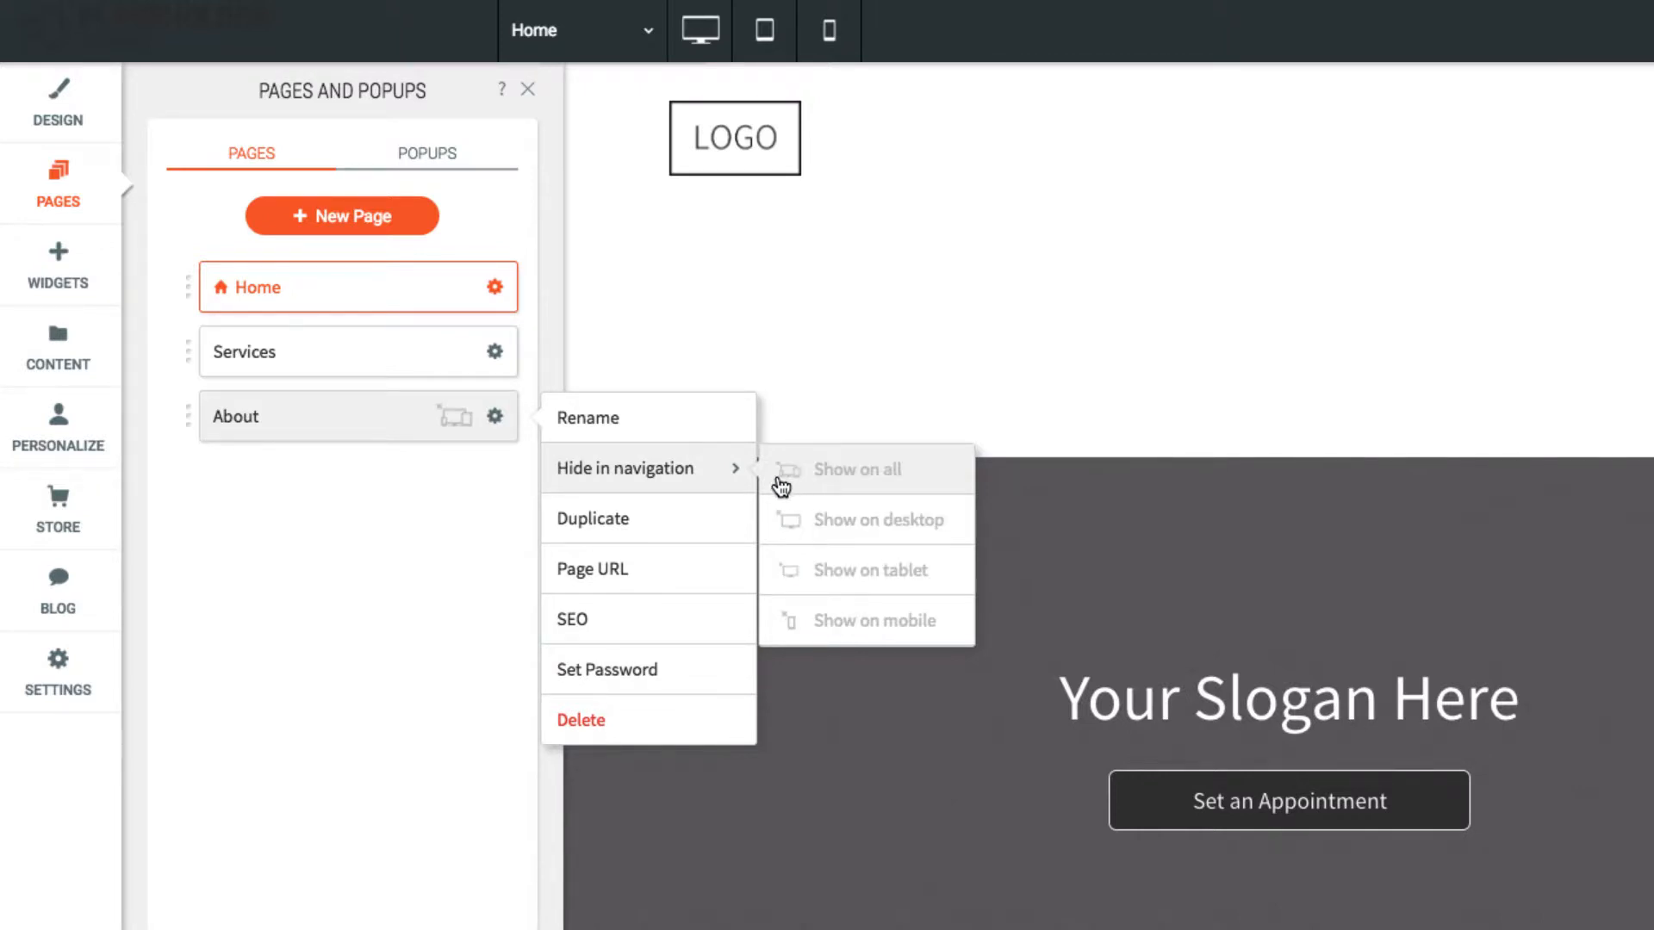
mouse_move(671, 733)
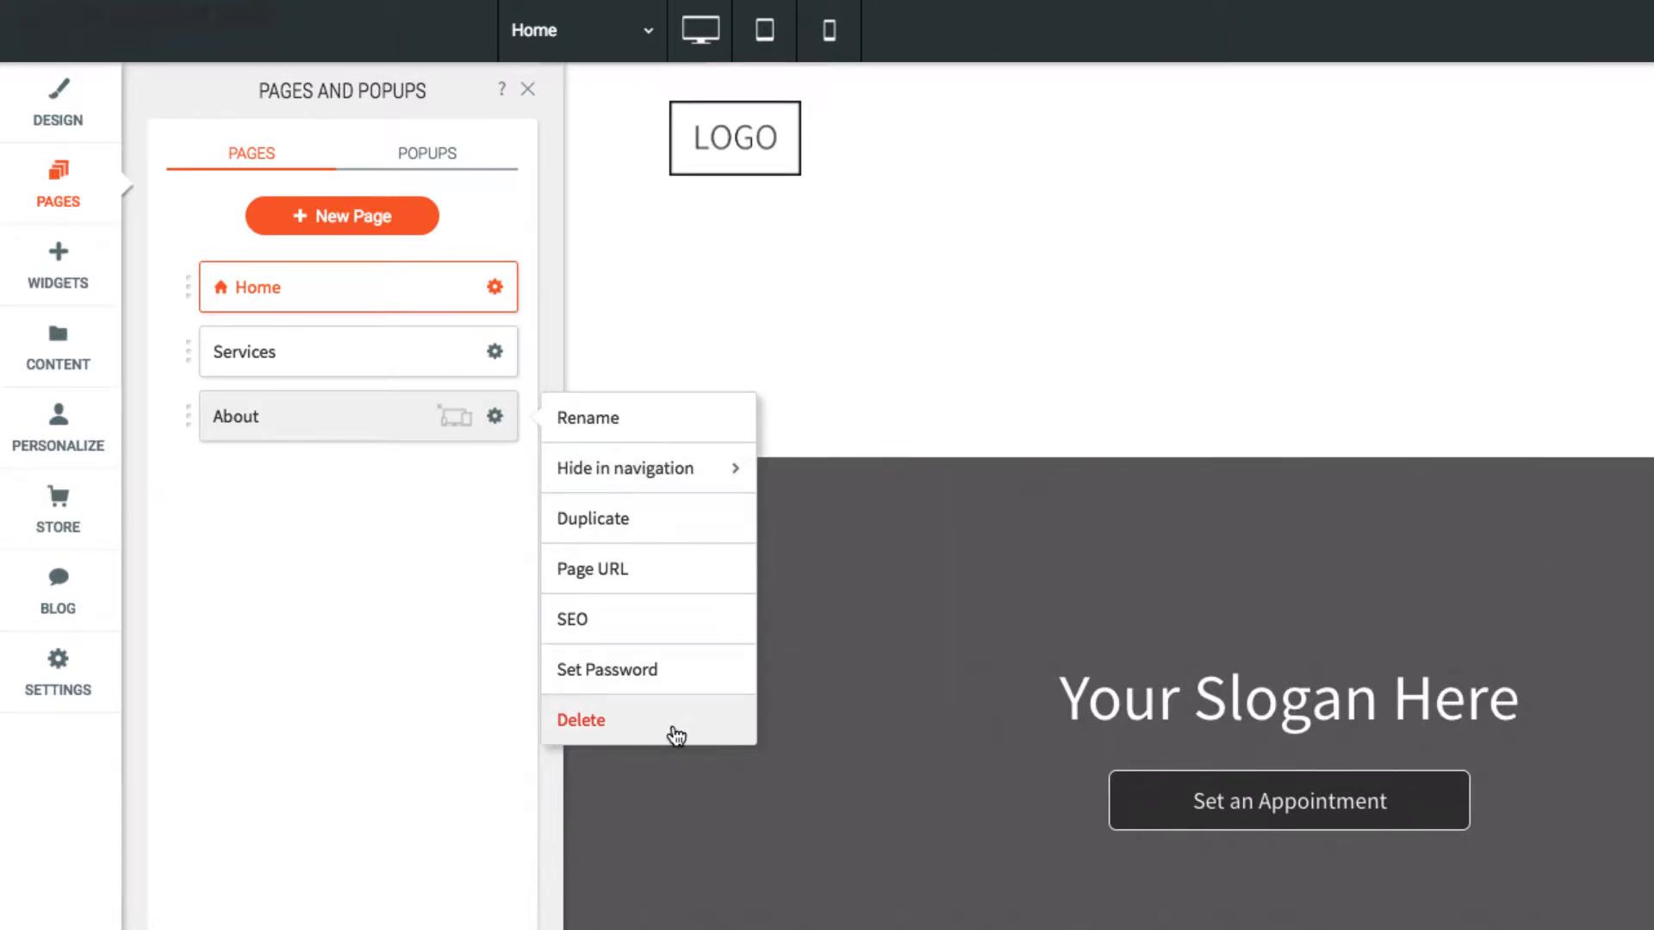
click(580, 720)
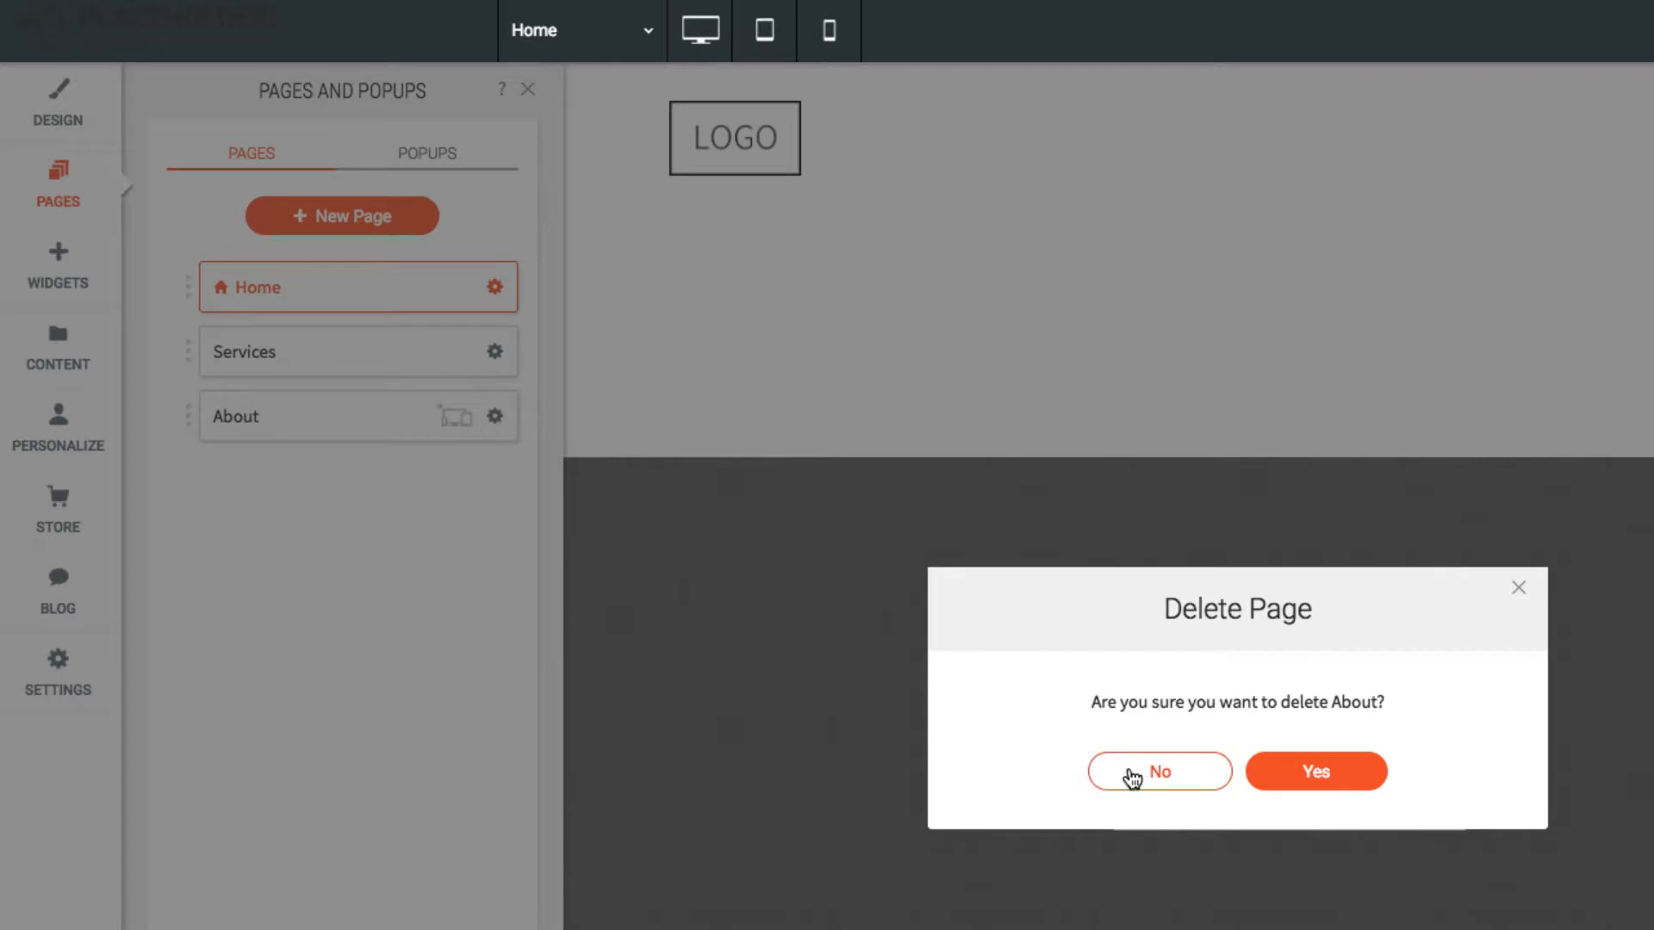
click(1159, 770)
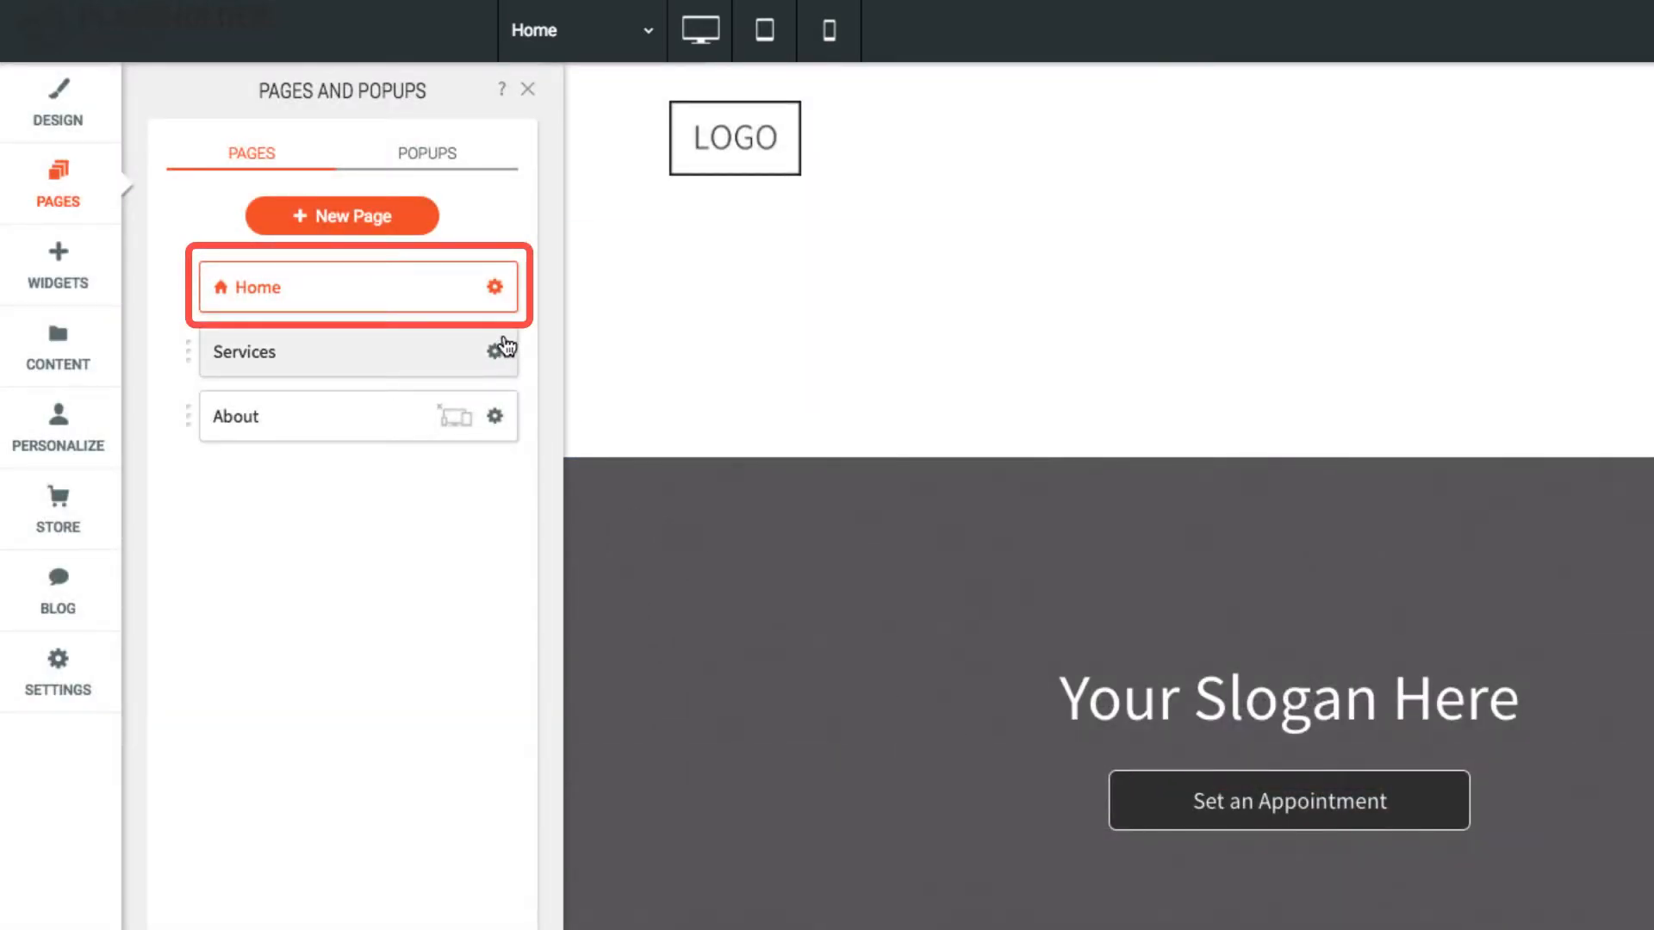
- Show the Services page's SEO settings with its empty title and description fields
click(494, 351)
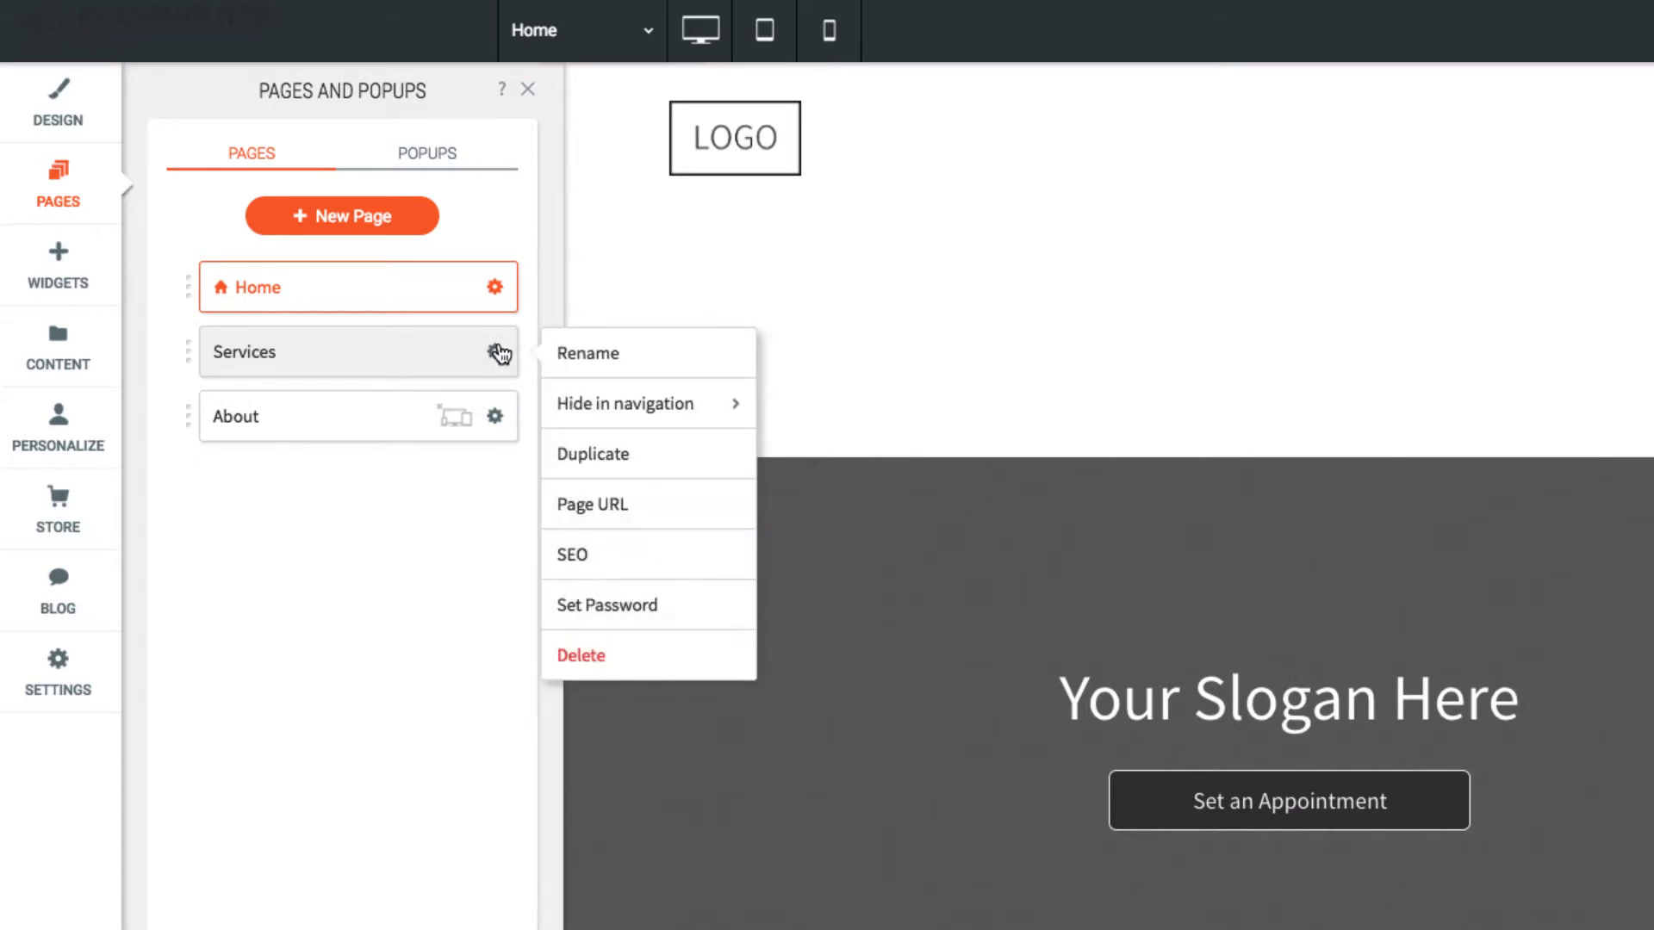
mouse_move(627, 563)
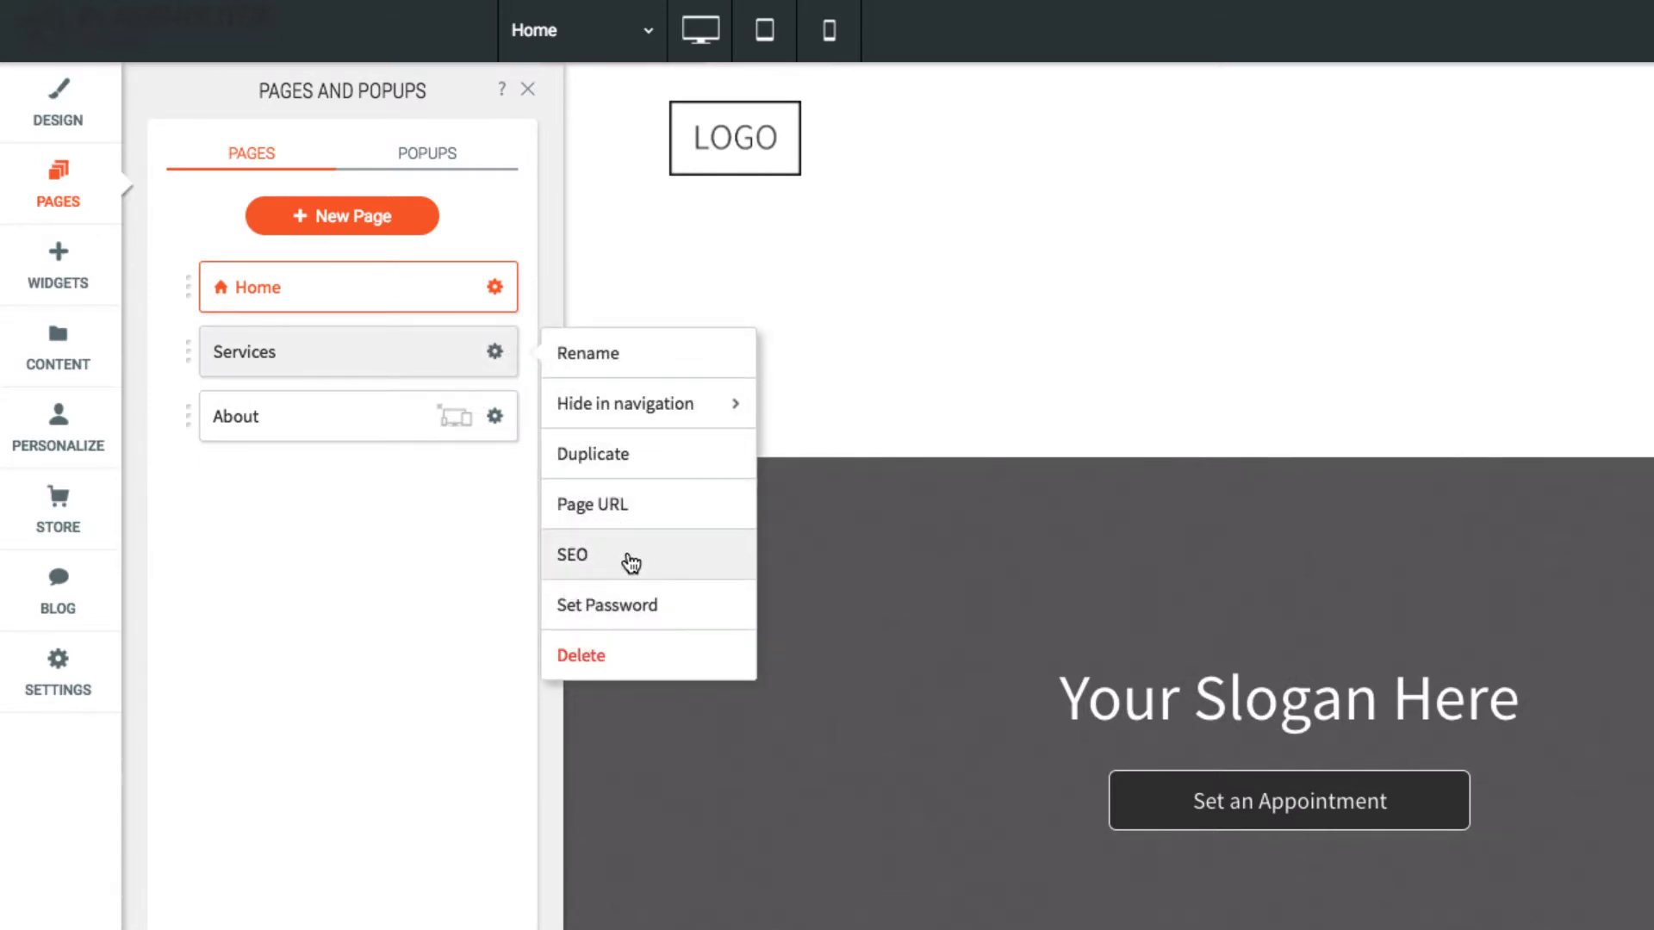
click(571, 554)
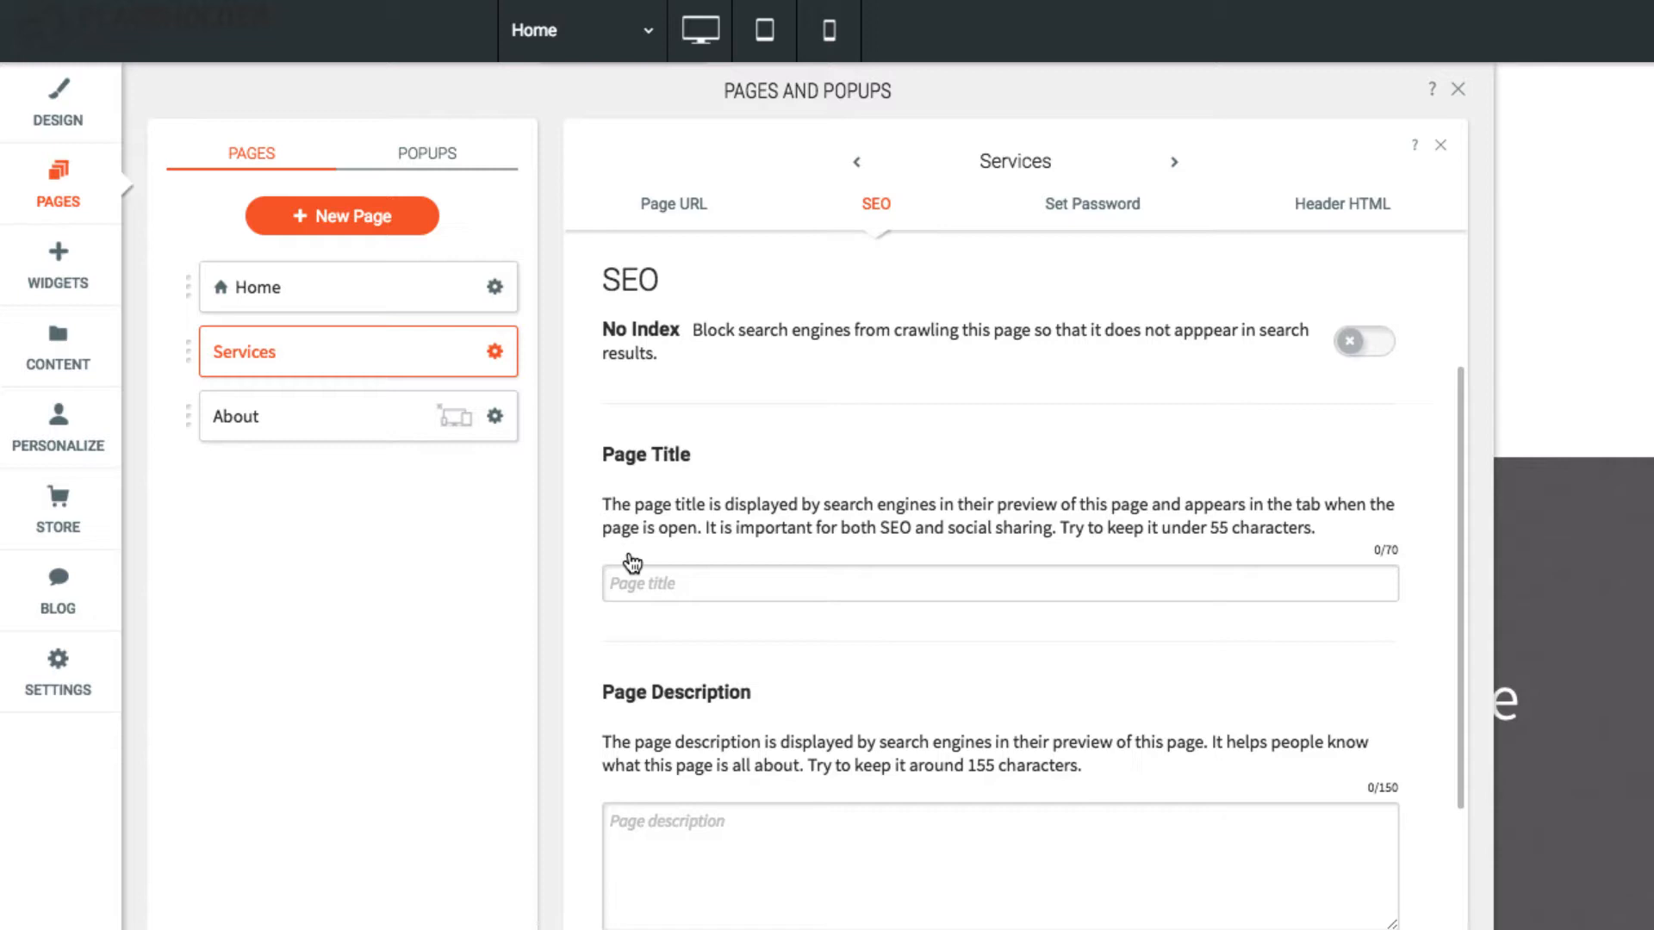
mouse_move(603, 513)
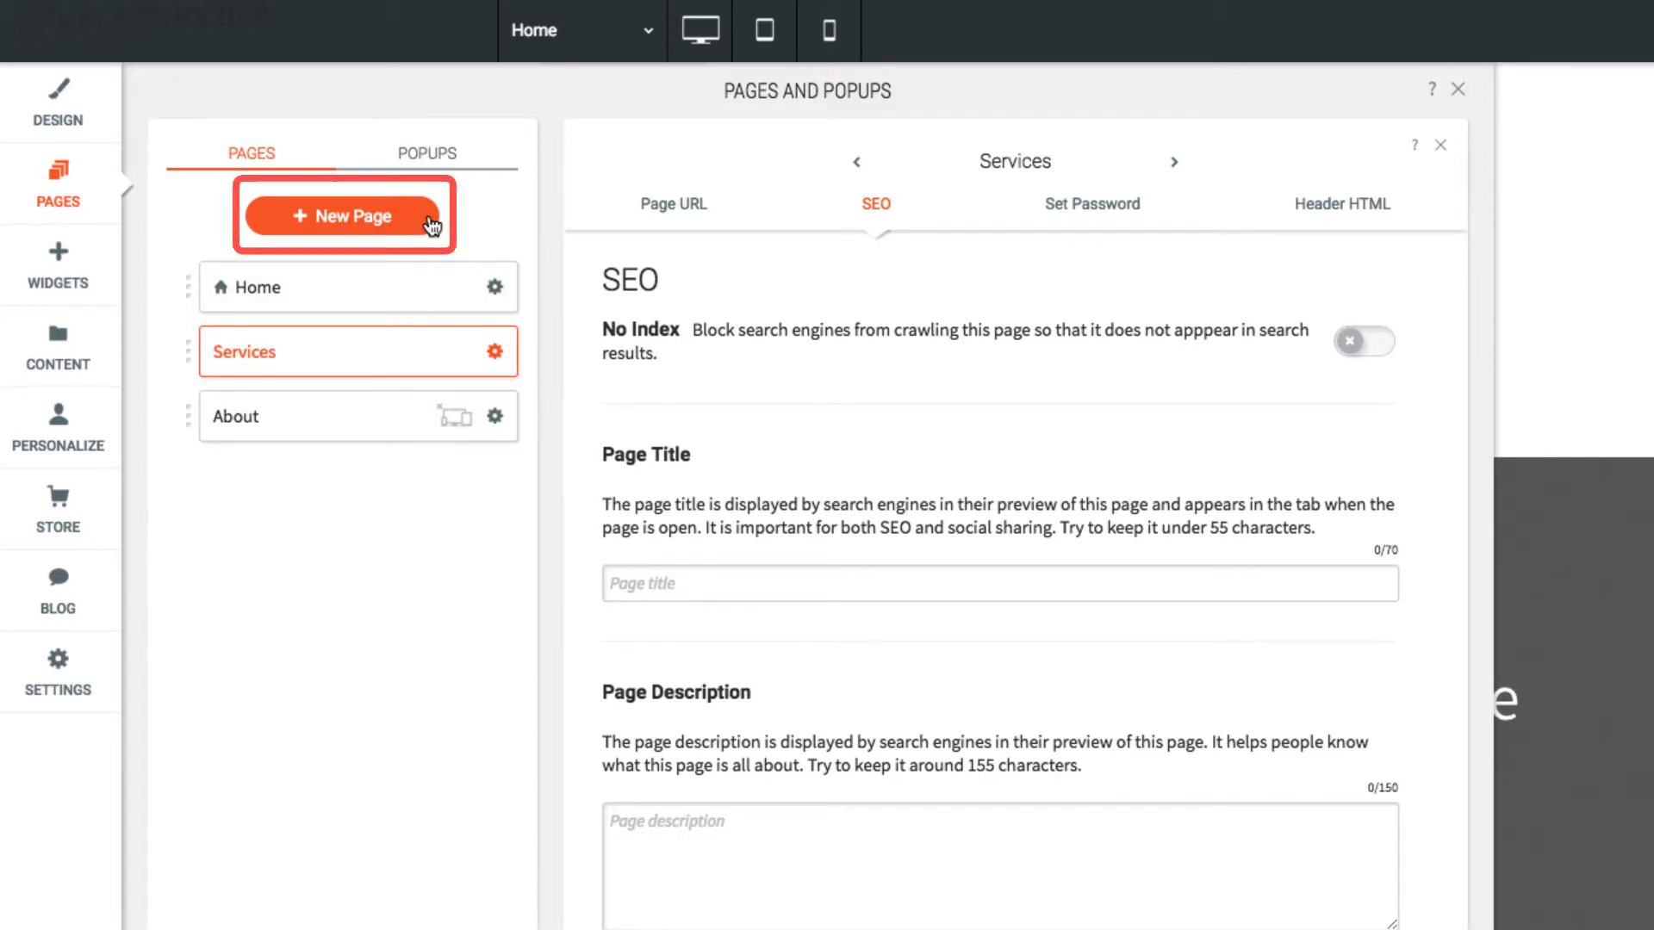
- Add a page named Contact from the Contact Us template with its address, map and message form
click(343, 215)
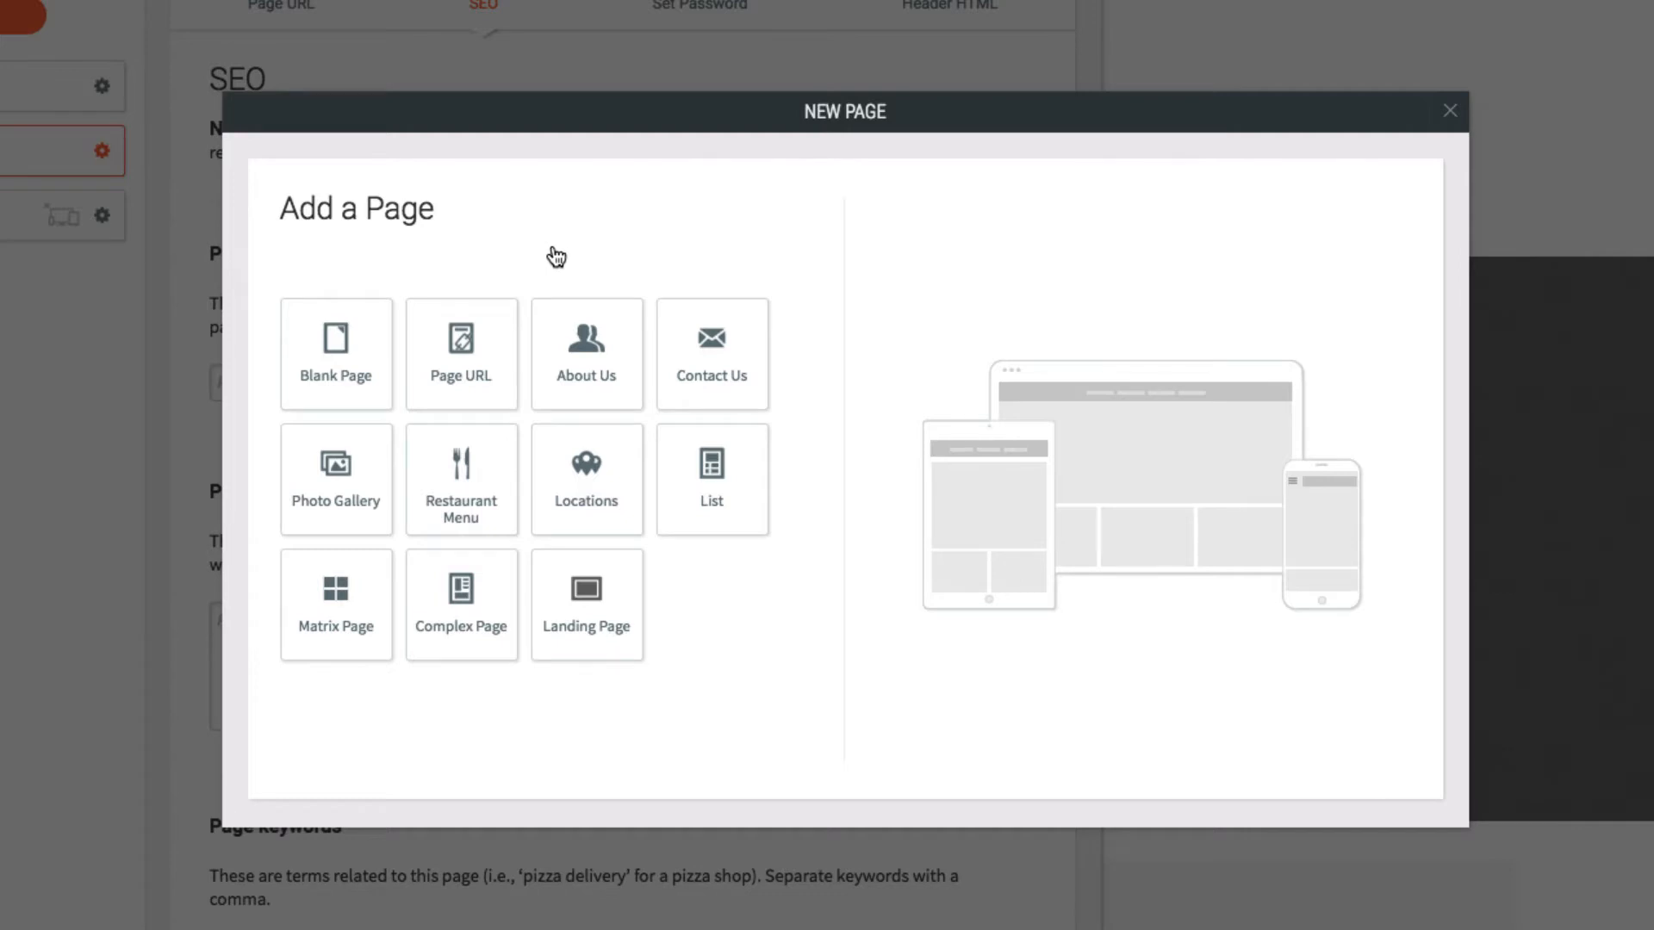
mouse_move(682, 401)
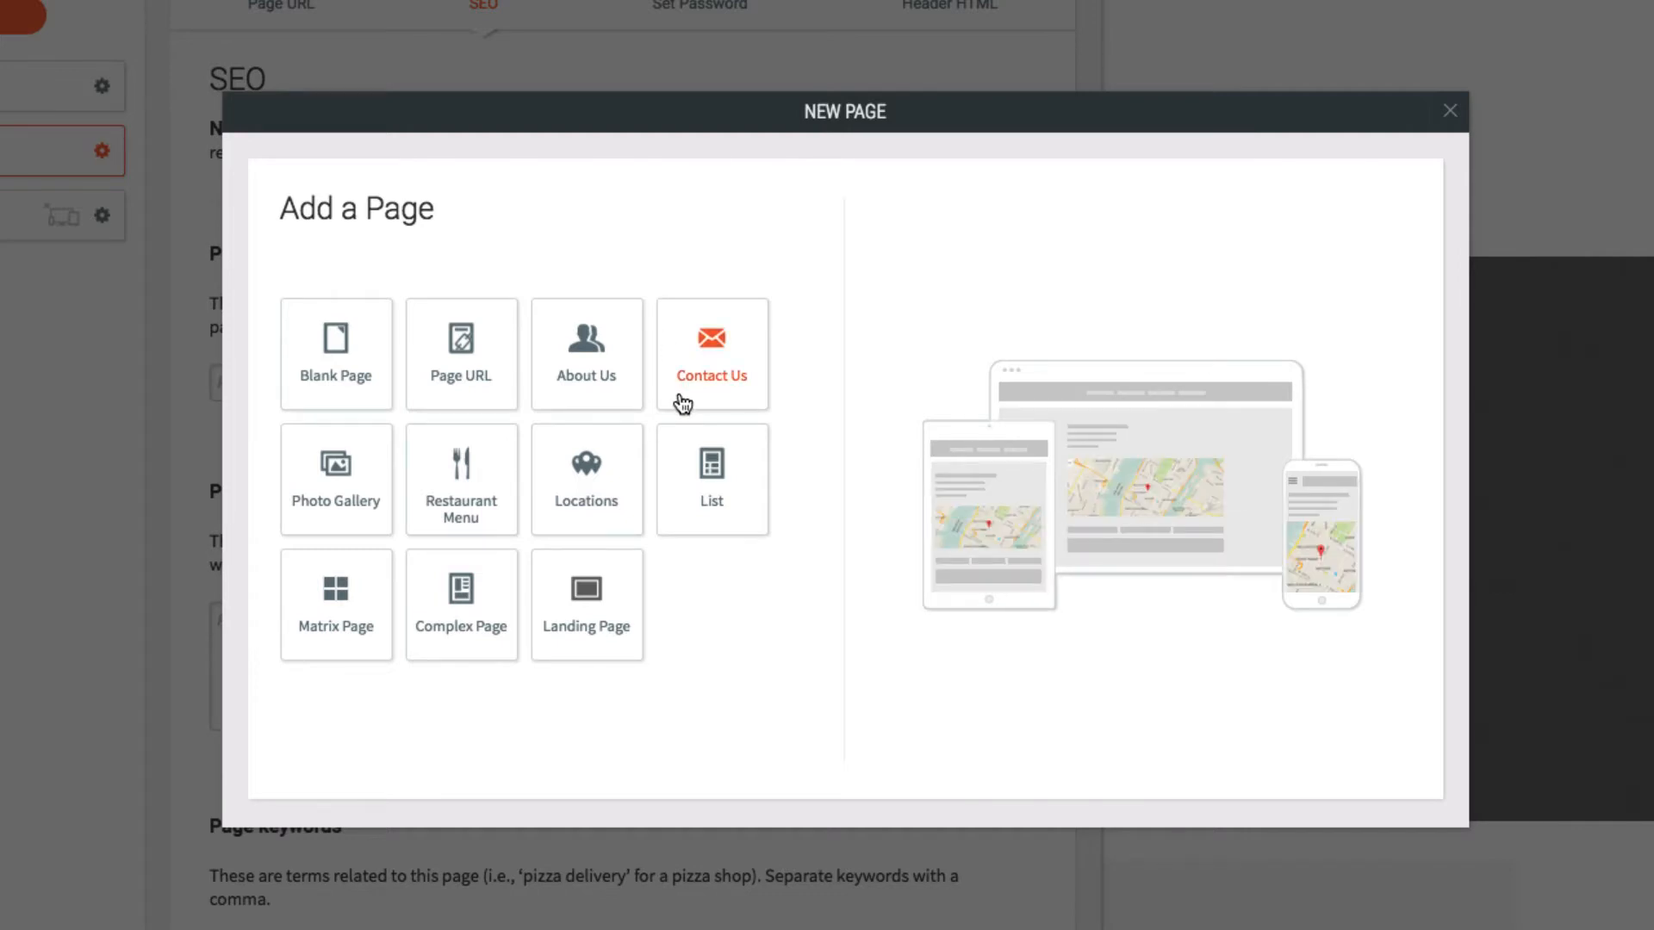
click(711, 353)
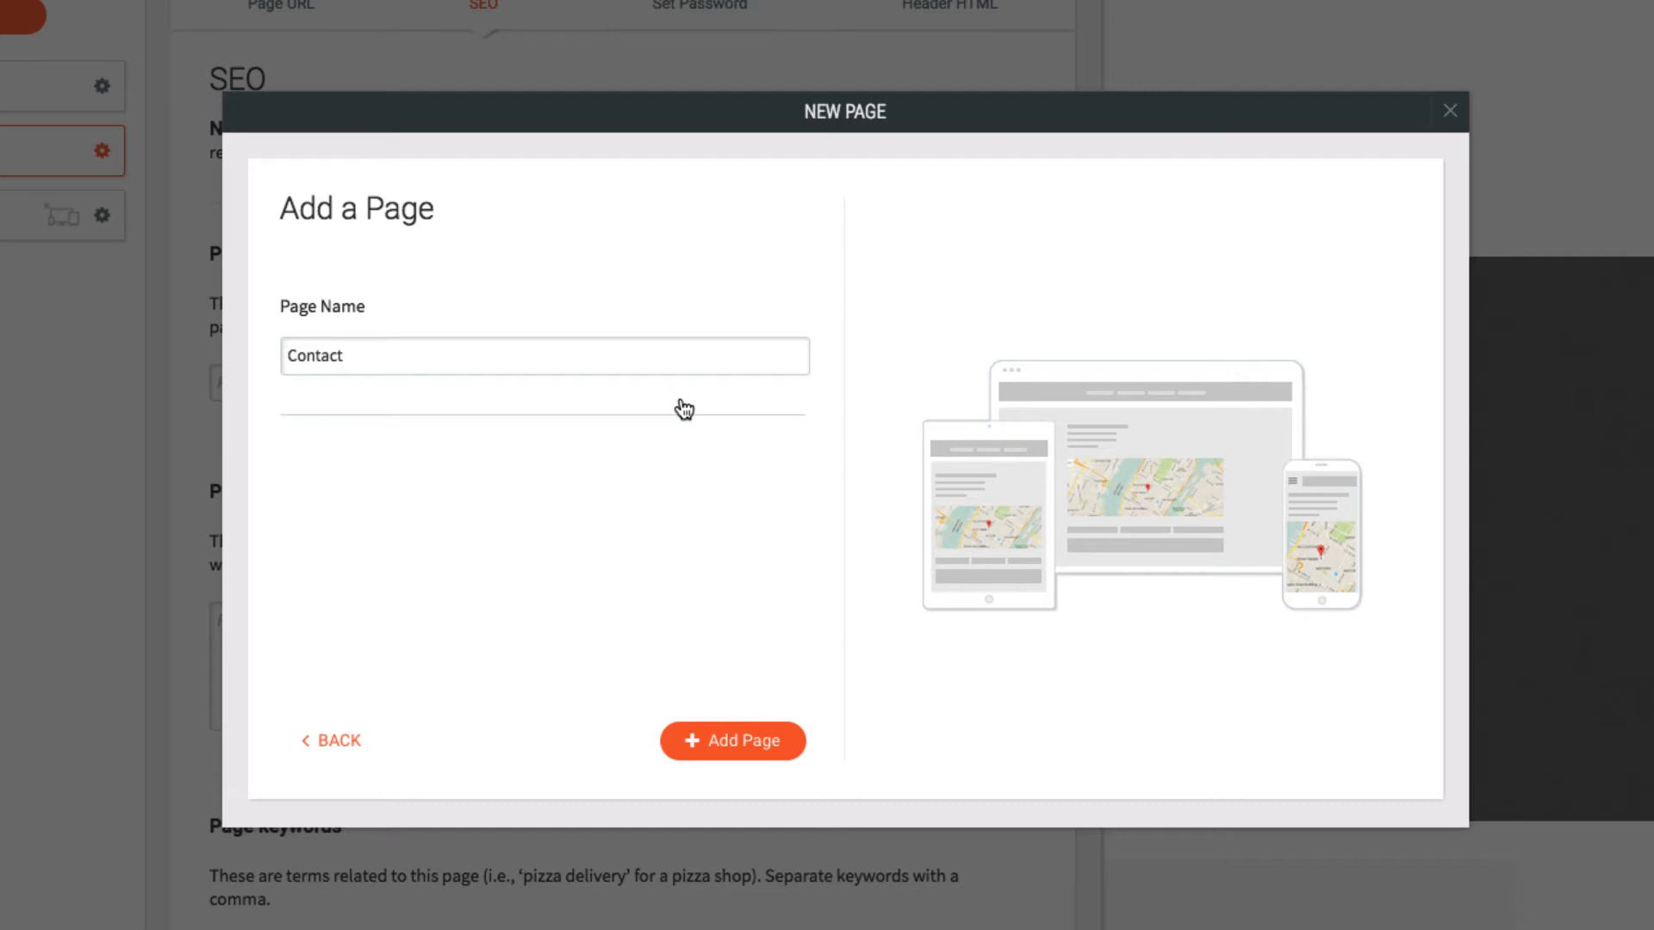
click(732, 741)
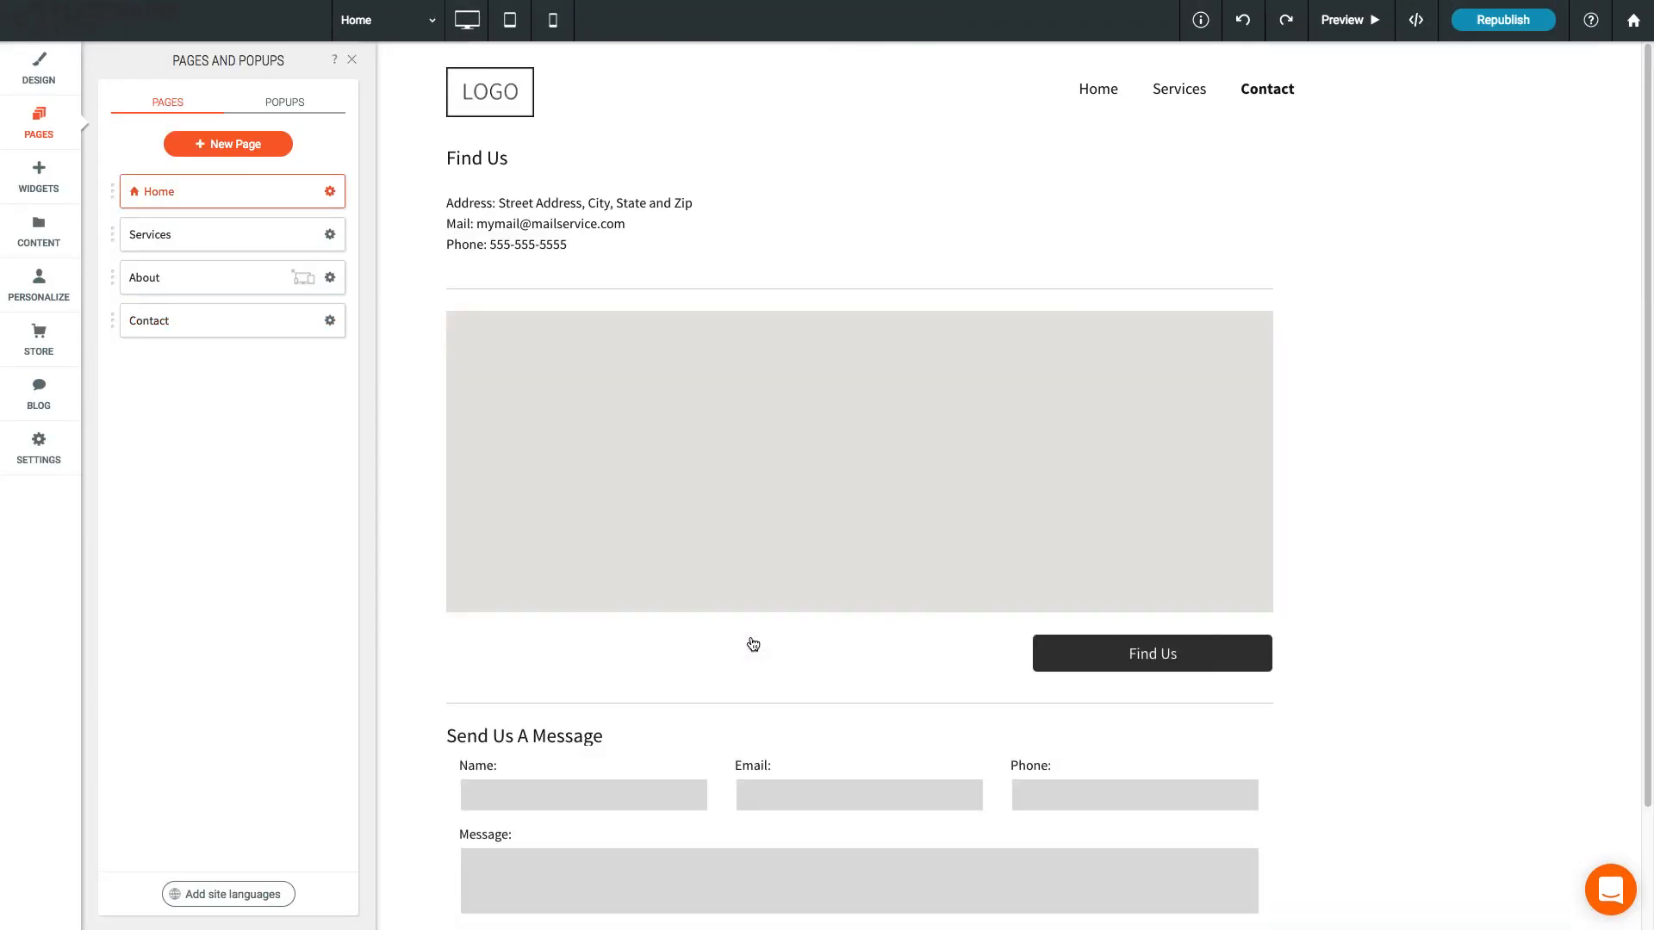